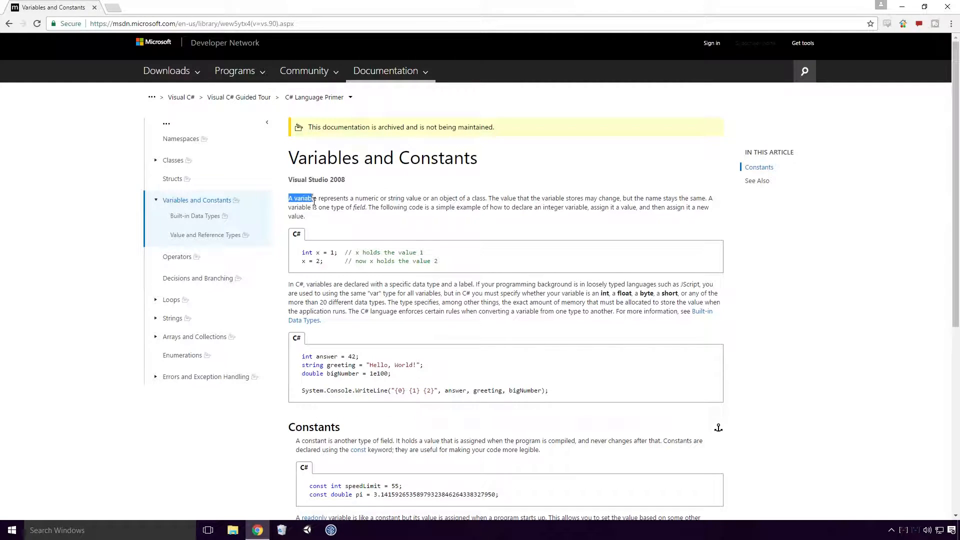
# Step: Highlight the sentences defining a variable, its numeric or string value, and the required data type
pyautogui.moveTo(288, 198); pyautogui.dragTo(421, 198)
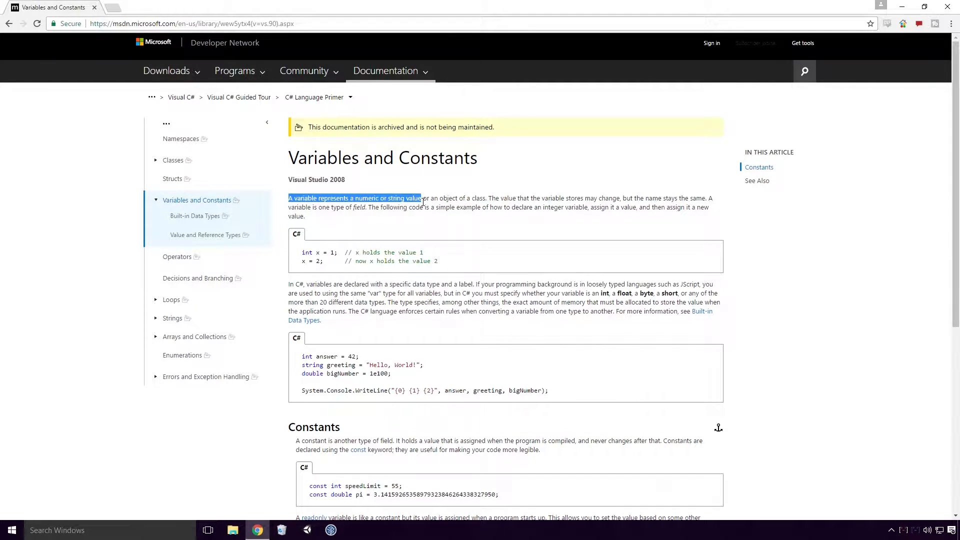
pyautogui.moveTo(421, 198); pyautogui.dragTo(485, 198)
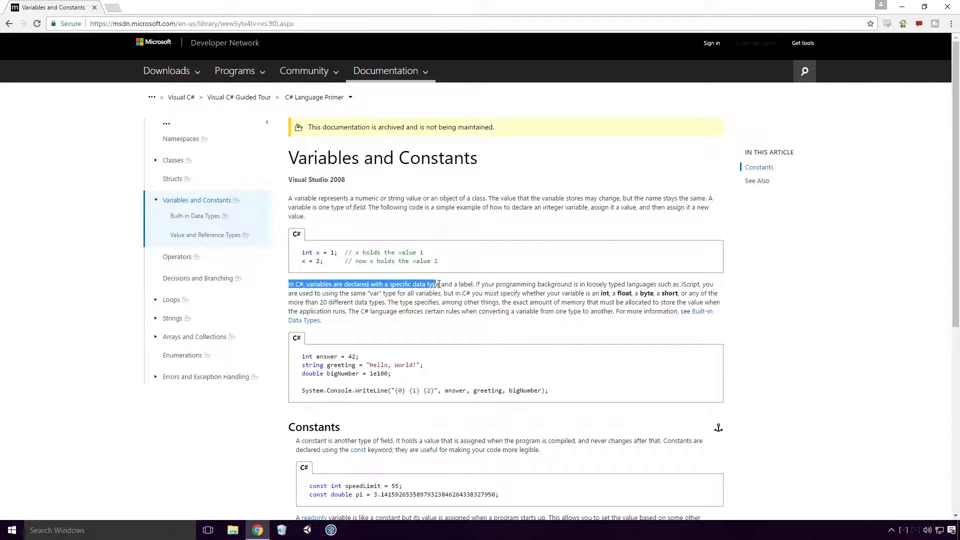
pyautogui.moveTo(435, 283); pyautogui.dragTo(473, 283)
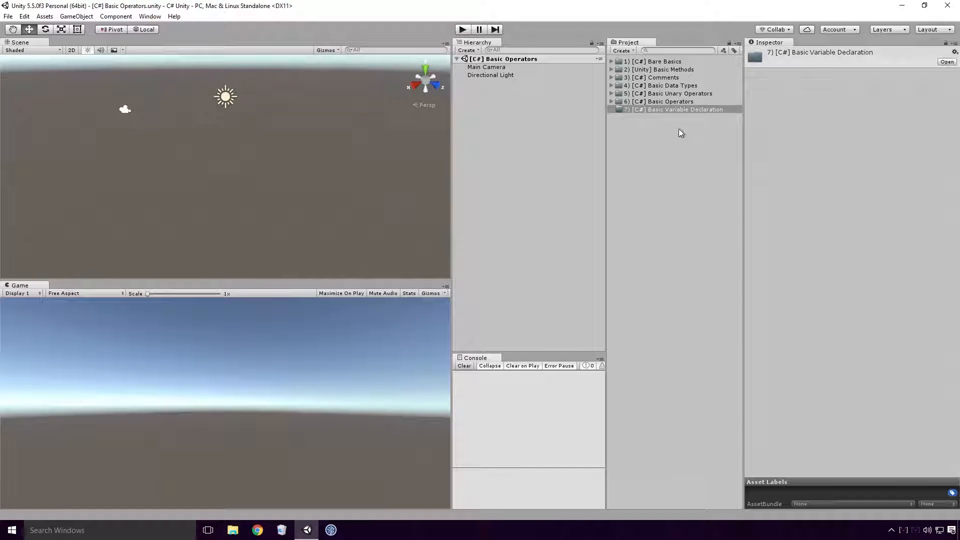
# Step: Start creating a new asset inside the Basic Variable Declaration folder
pyautogui.rightClick(678, 109)
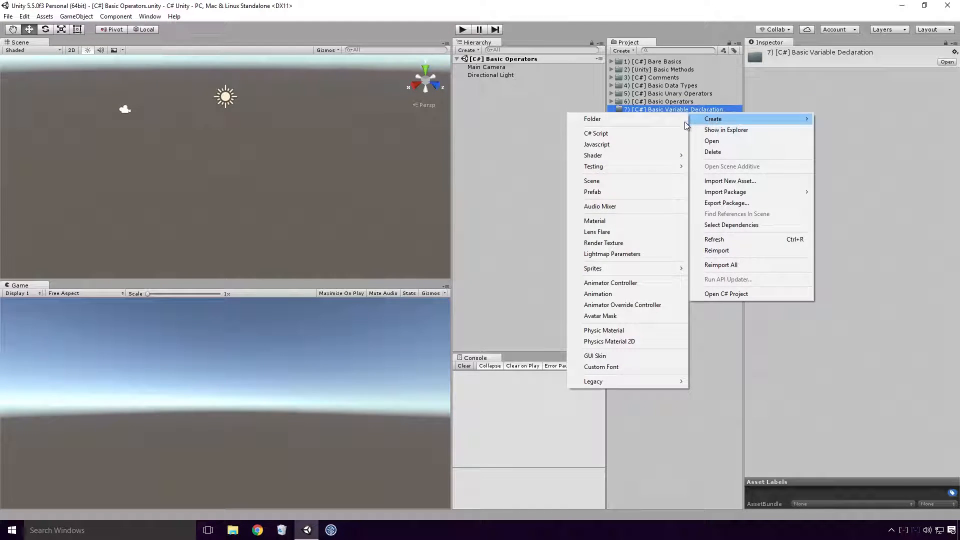
pyautogui.click(595, 133)
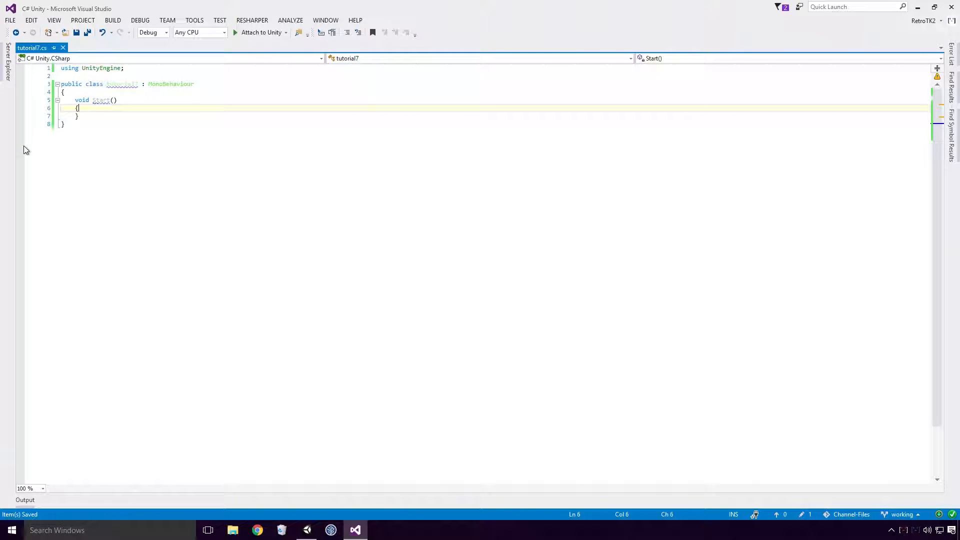
# Step: Declare int x, log it with Debug.Log(x), and begin assigning an initial value with =
pyautogui.press('enter')
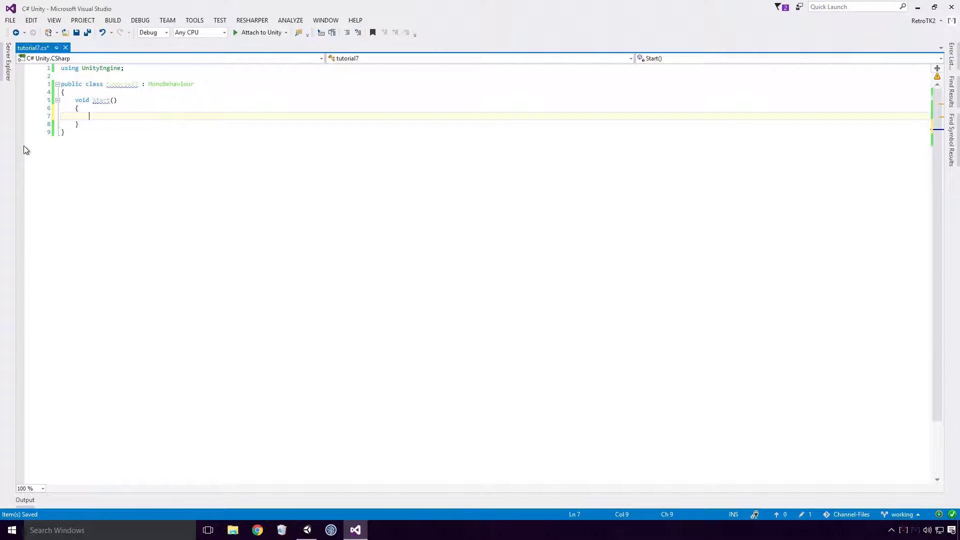
pyautogui.write('int x')
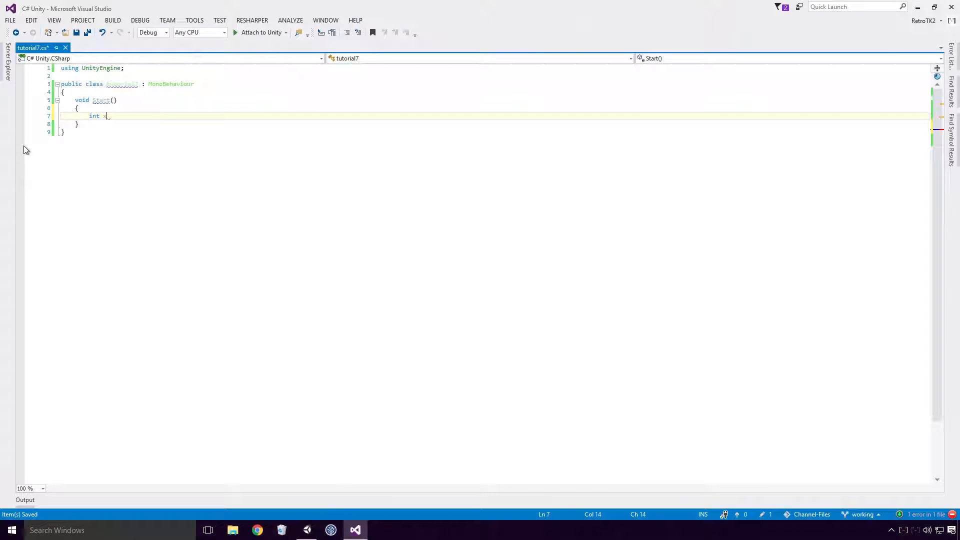
pyautogui.write(';')
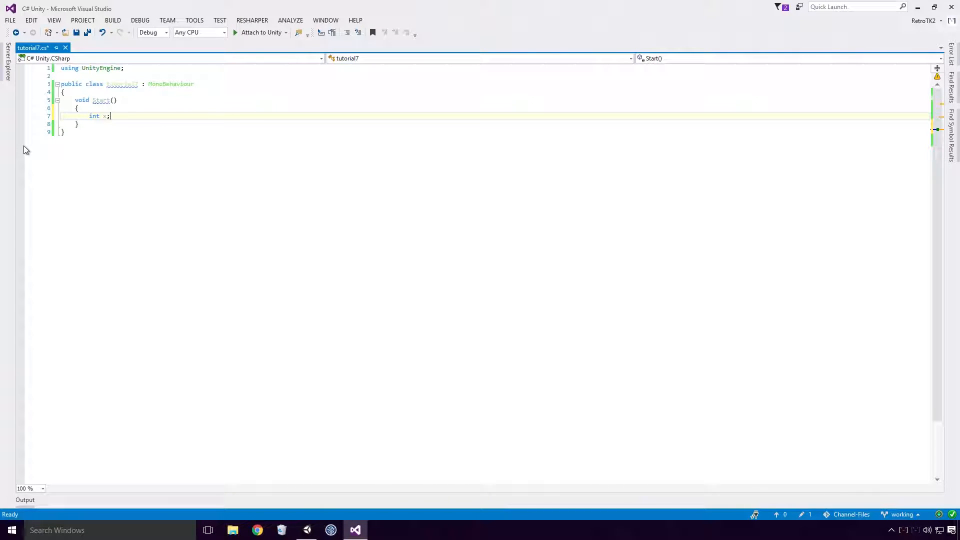
pyautogui.write('Debug.Log();')
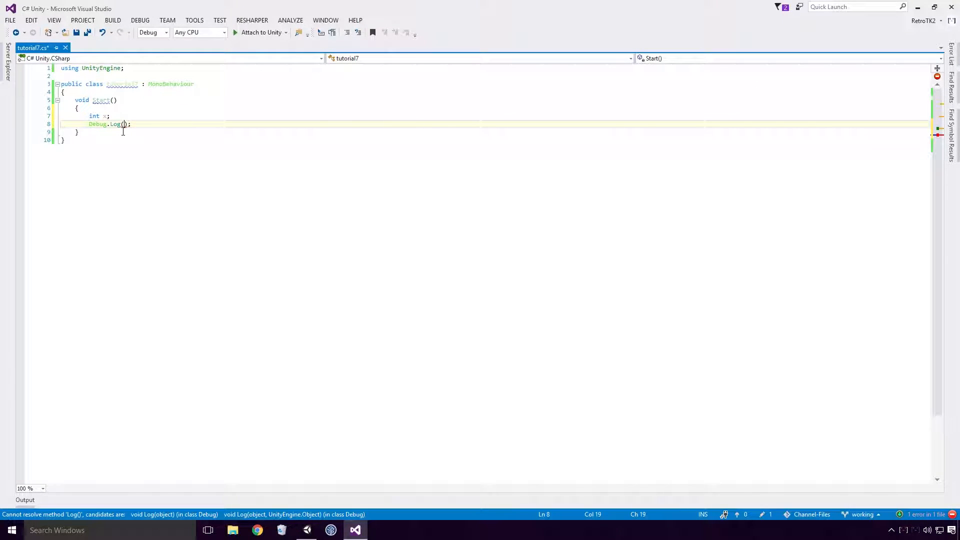
pyautogui.write('x')
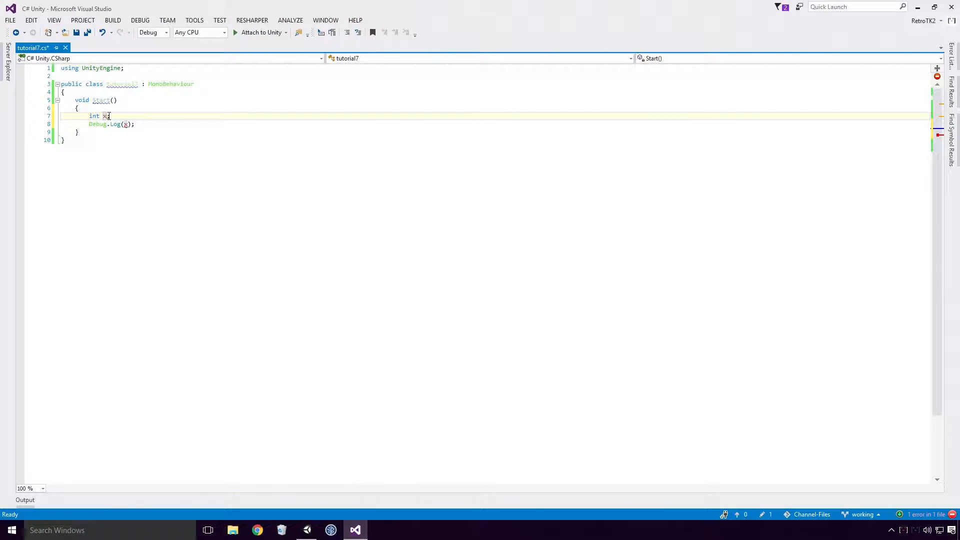
pyautogui.write('=')
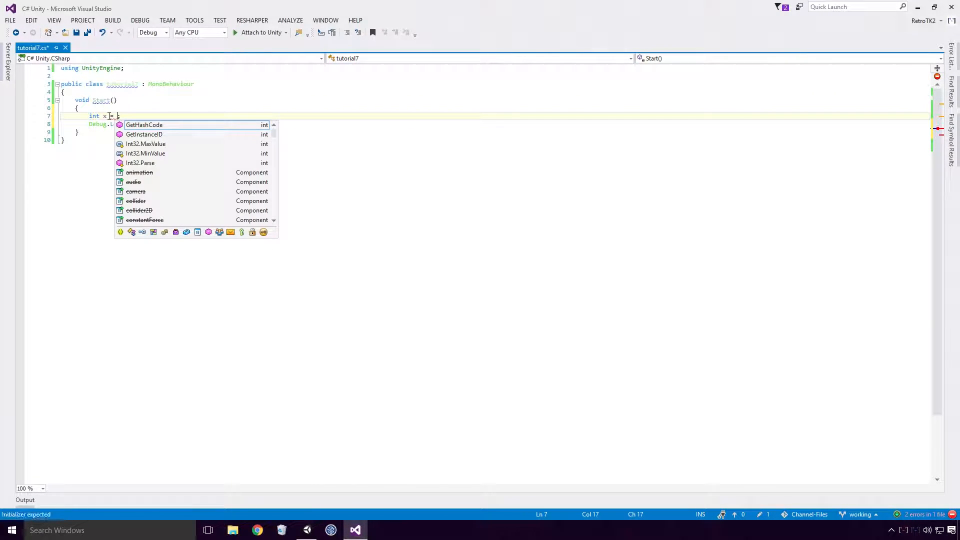
pyautogui.moveTo(144, 125)
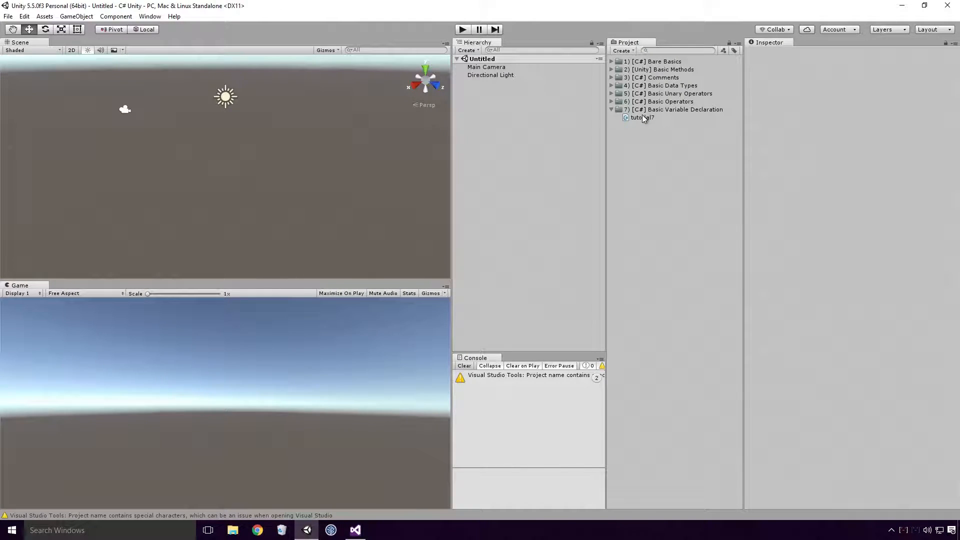
# Step: Attach tutorial7 to Main Camera, play the scene and inspect the logged 0
pyautogui.click(486, 67)
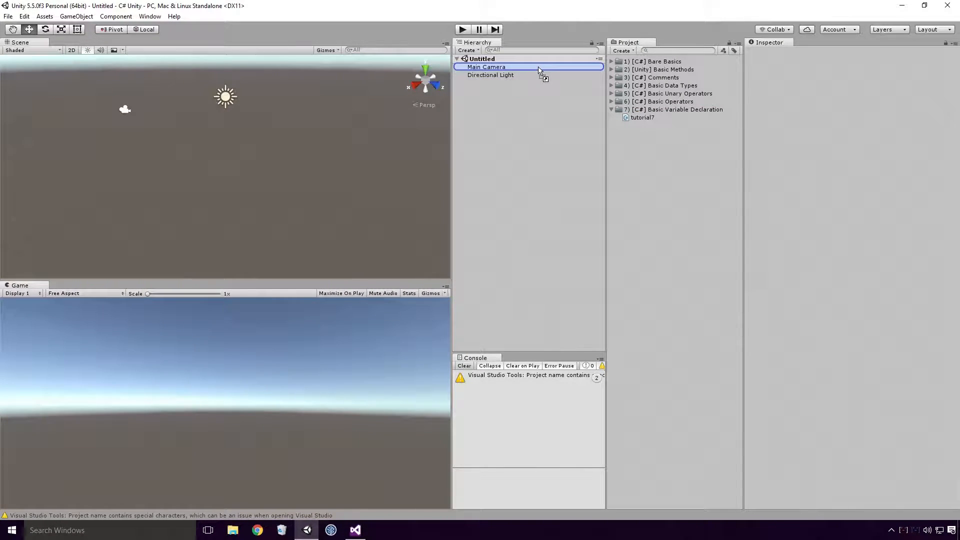
pyautogui.click(539, 69)
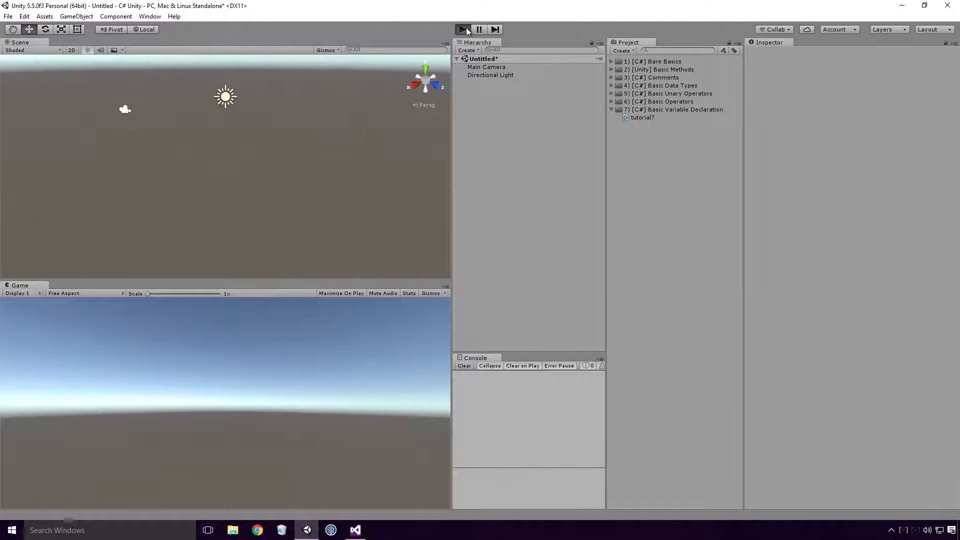
pyautogui.click(462, 29)
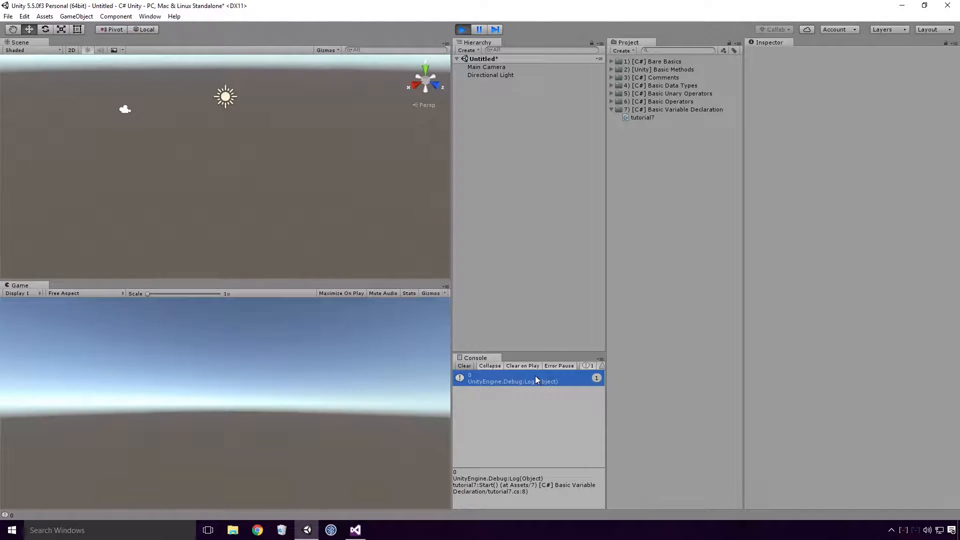
pyautogui.click(355, 530)
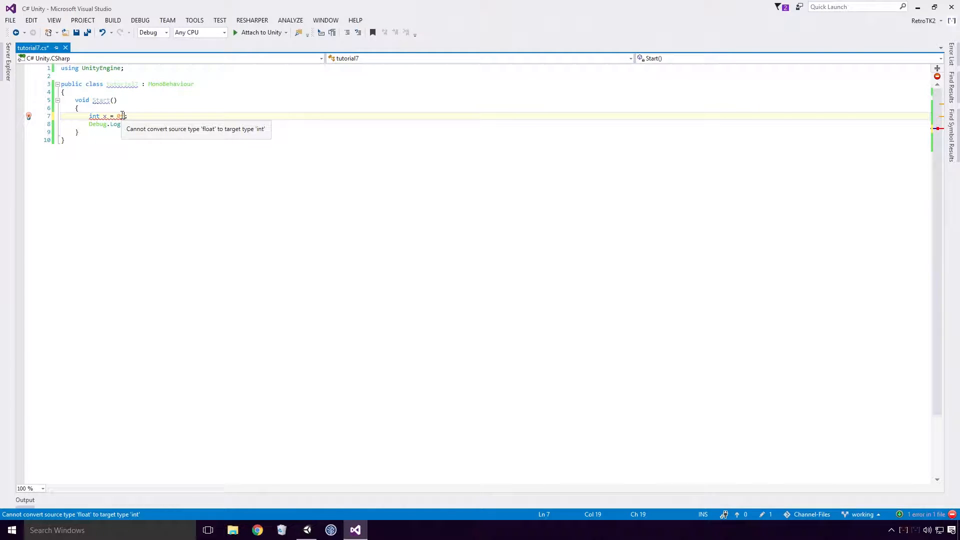
# Step: Change the declaration of x to float, then switch over to Unity to test it
pyautogui.write('flo')
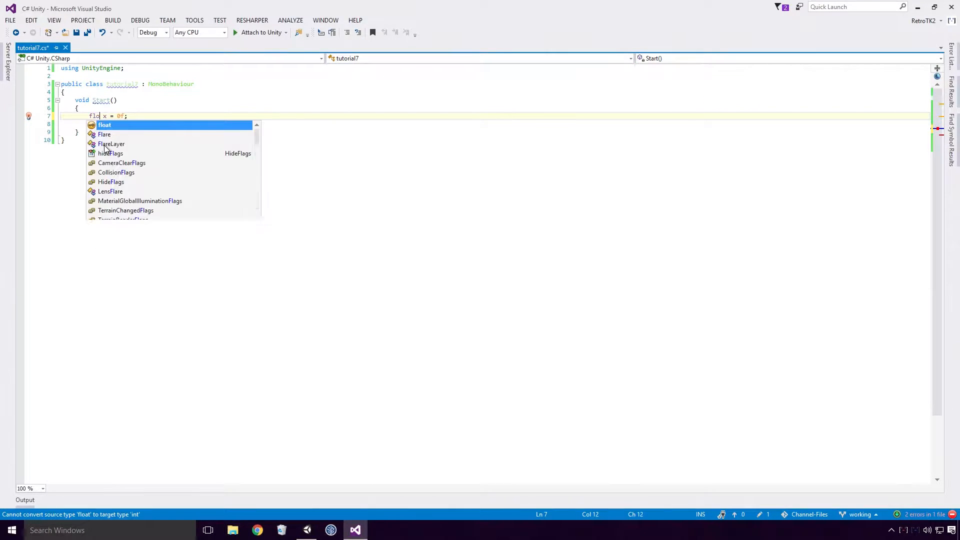
pyautogui.write('at')
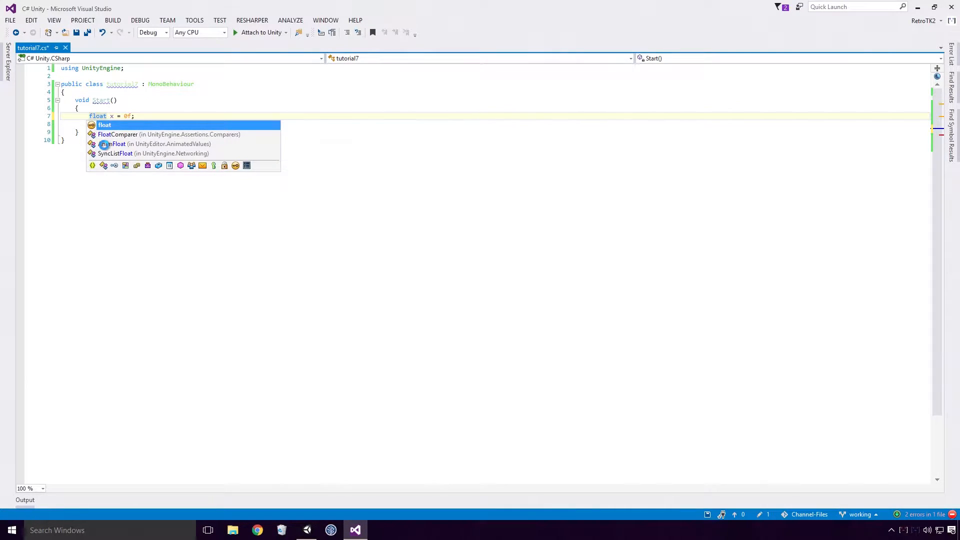
pyautogui.click(306, 529)
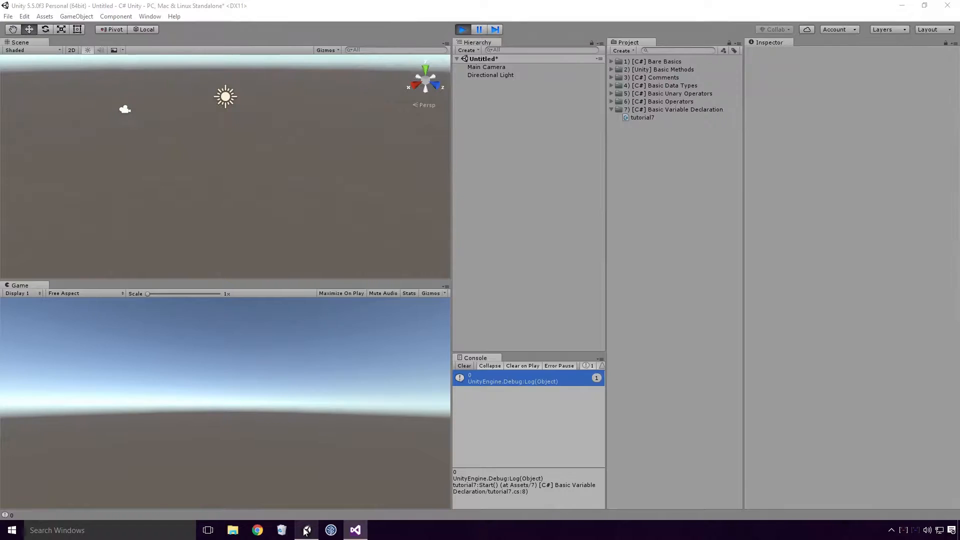
# Step: Stop and replay the scene, inspect the logged 0, and return to Visual Studio
pyautogui.click(462, 29)
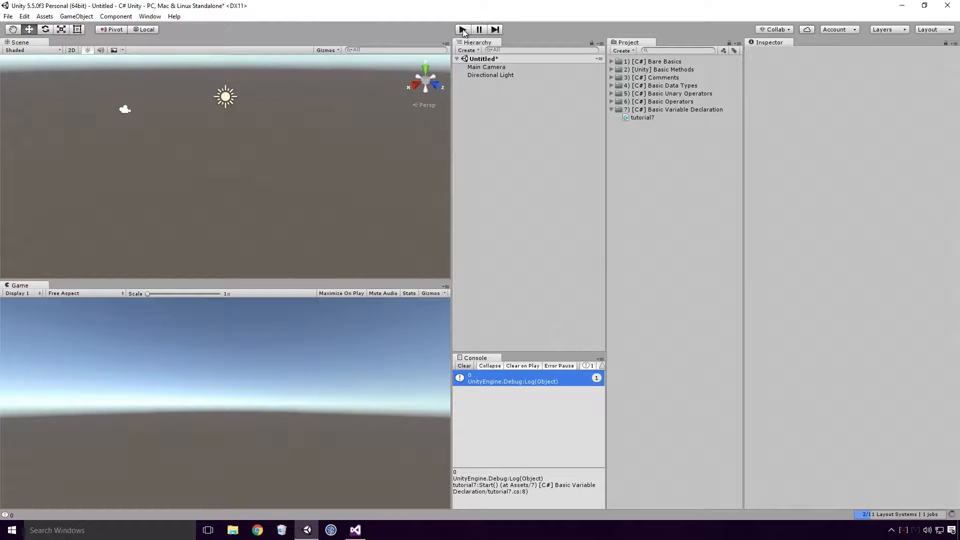
pyautogui.click(462, 29)
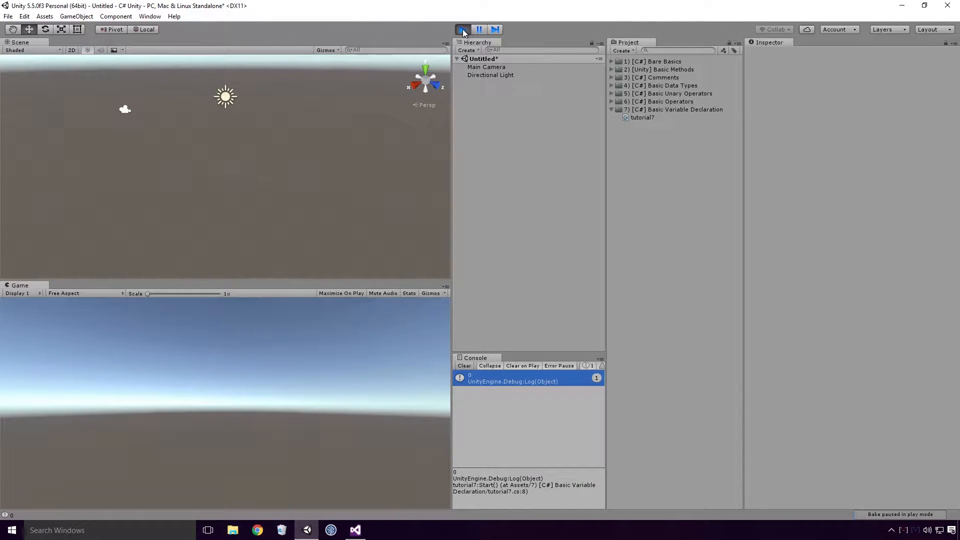
pyautogui.click(463, 29)
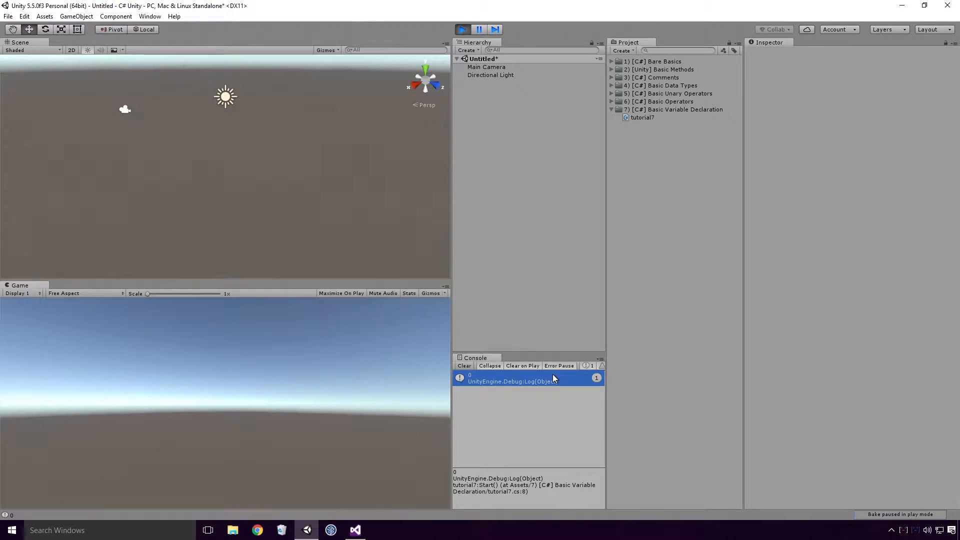
pyautogui.click(354, 530)
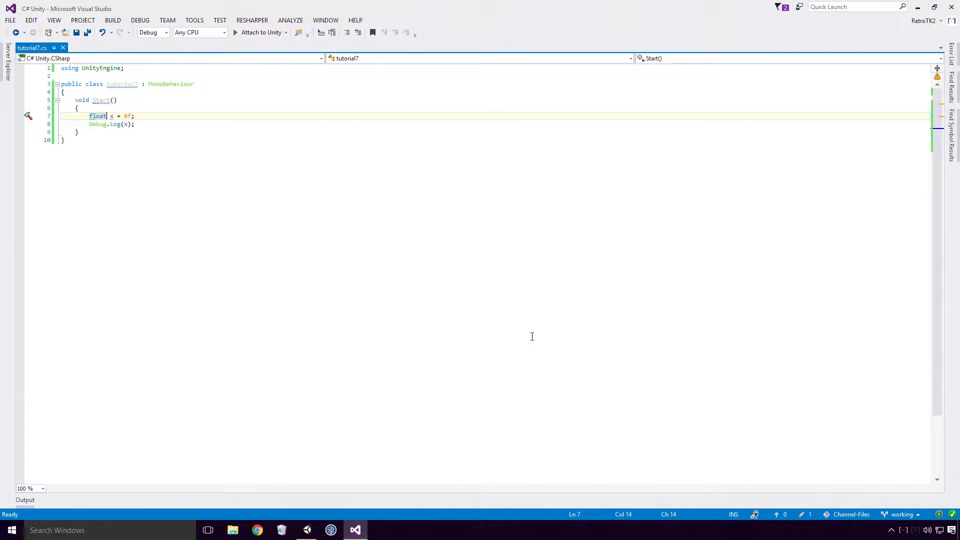
# Step: Insert 'x = x + 2;' above Debug.Log(x) and come back to the script after testing
pyautogui.press('enter')
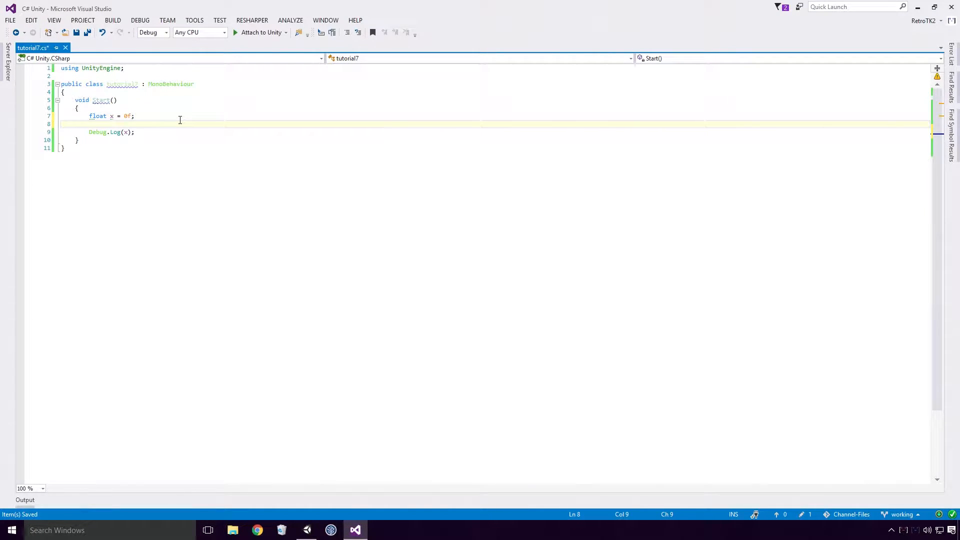
pyautogui.write('x =')
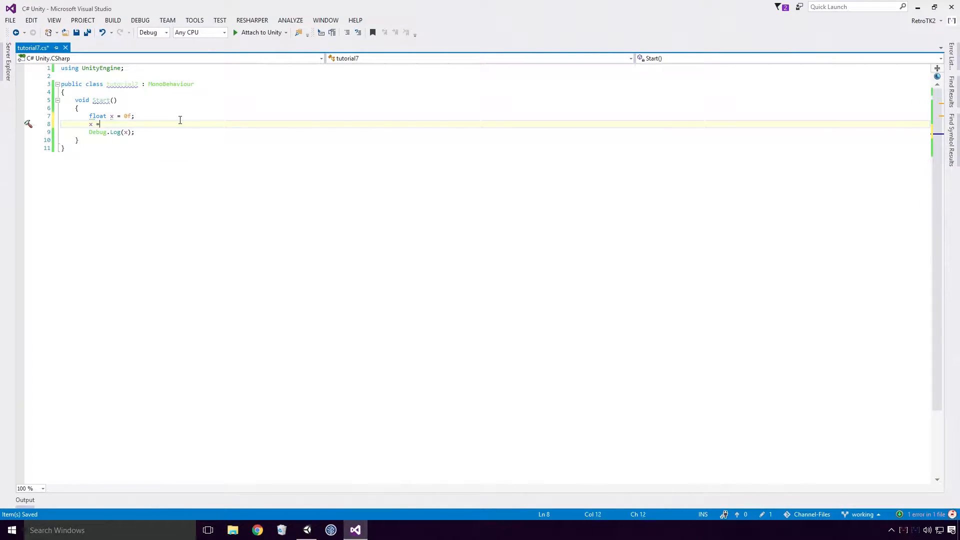
pyautogui.write('x + 2;')
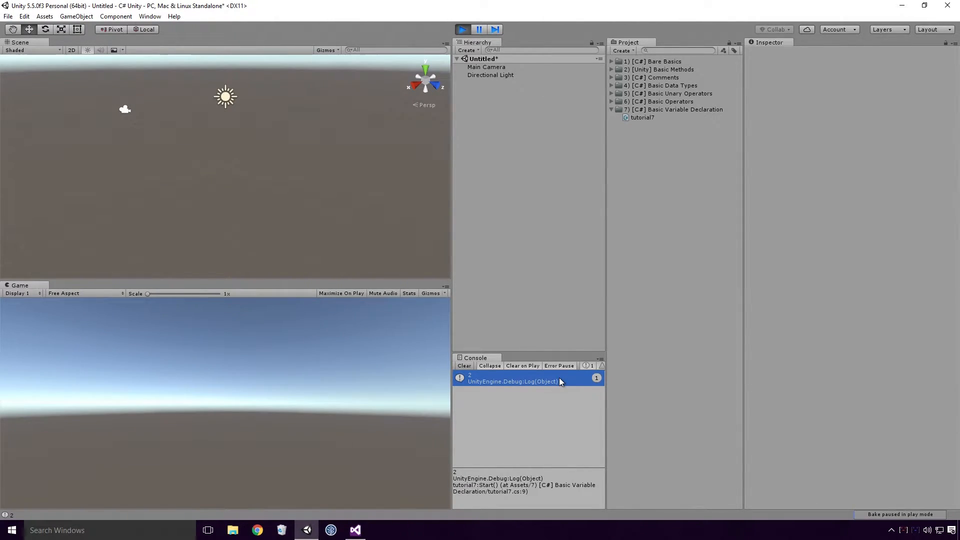
pyautogui.click(354, 530)
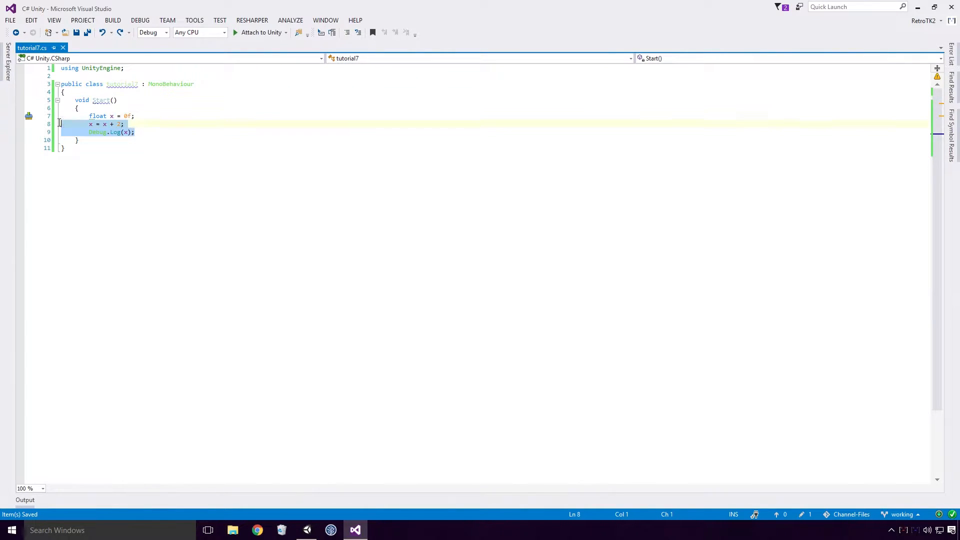
# Step: Add a second 'x = x + 2;' after the first Debug.Log and save with Ctrl+S
pyautogui.click(133, 132)
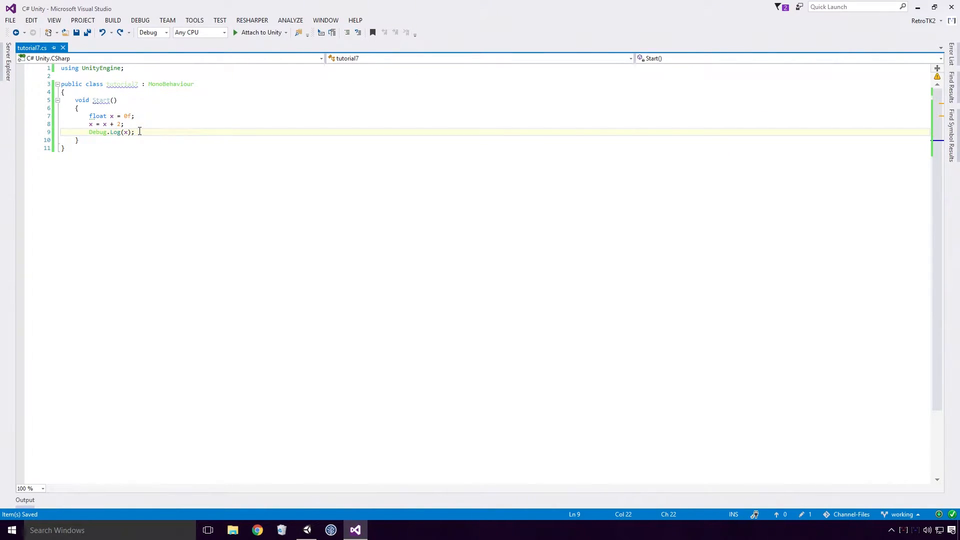
pyautogui.write('x = x + 2;')
pyautogui.write('Debug.Log(x);')
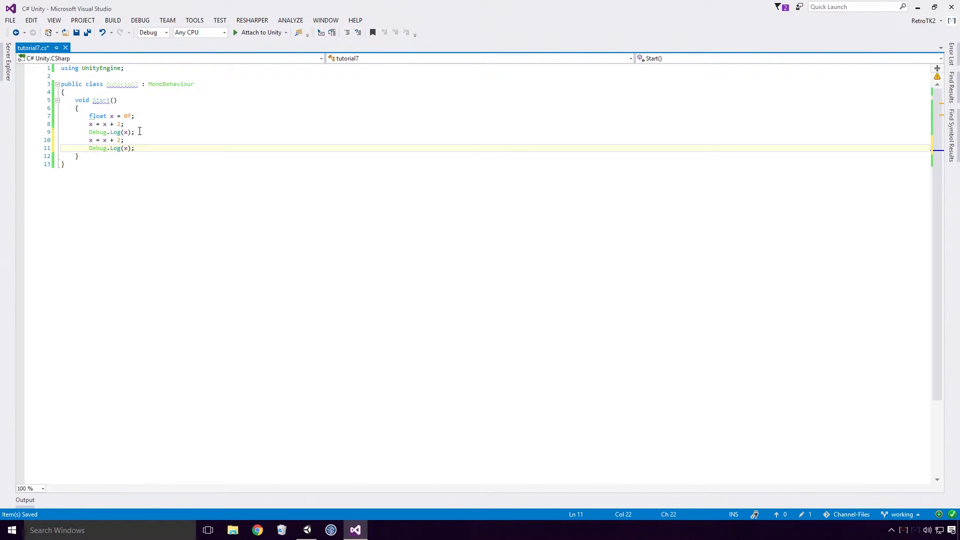
pyautogui.press('ctrl+s')
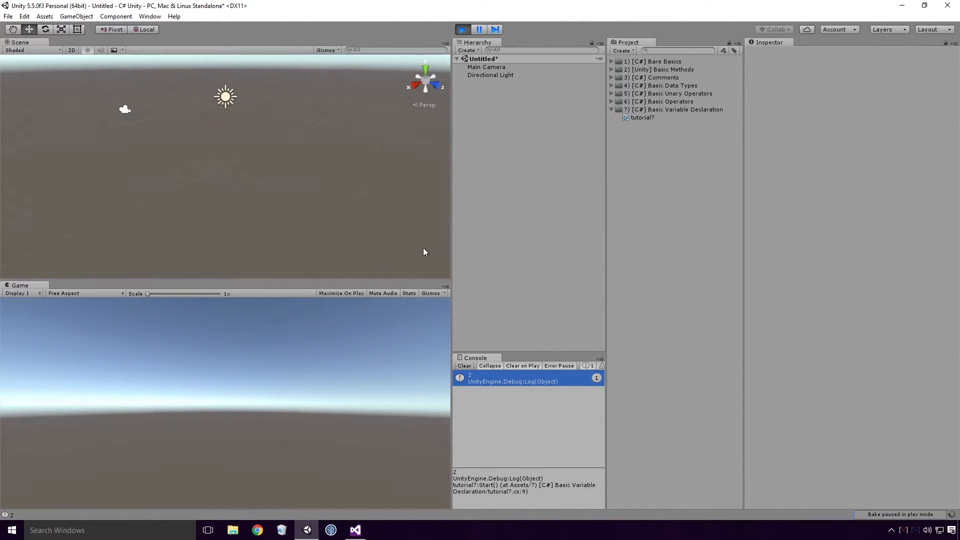
# Step: Stop and replay the scene, then inspect the second console entry showing 4
pyautogui.click(462, 29)
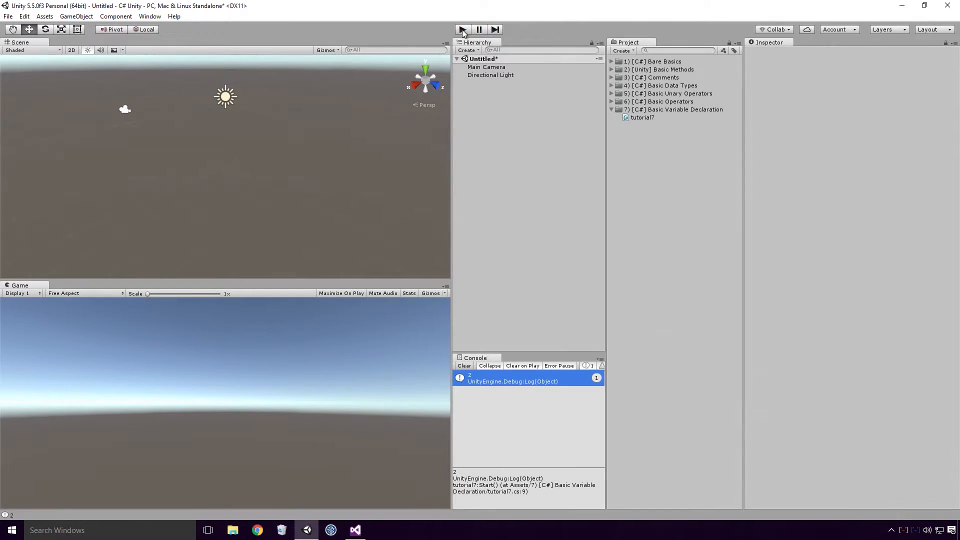
pyautogui.click(462, 29)
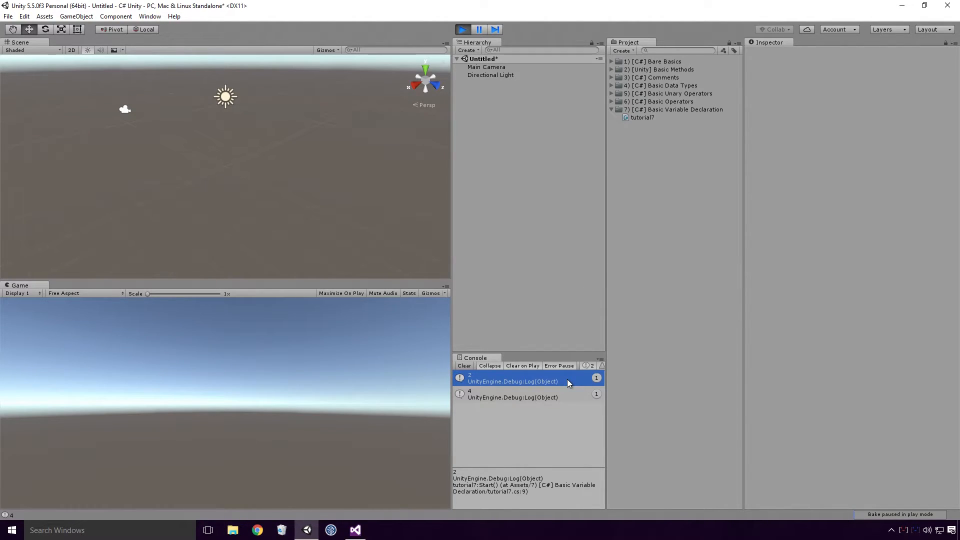
pyautogui.click(512, 397)
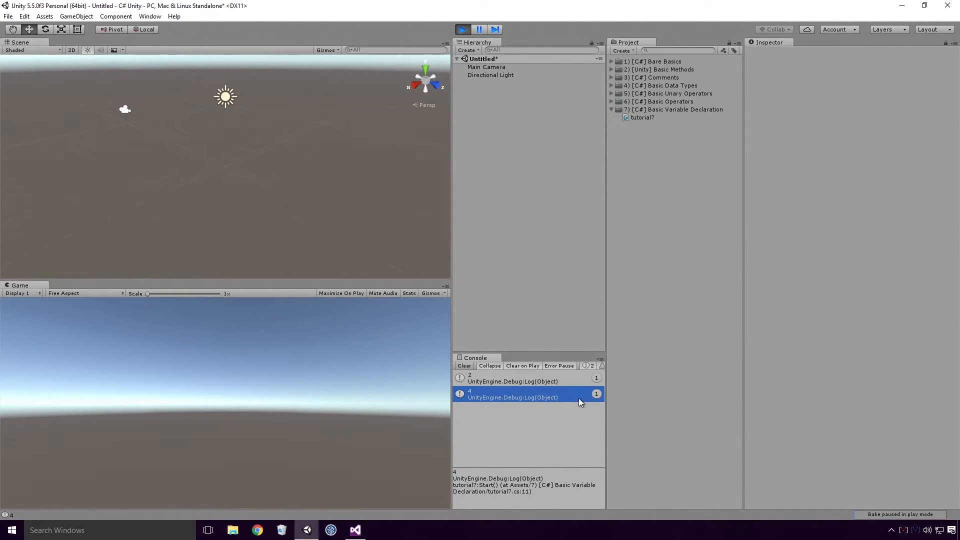